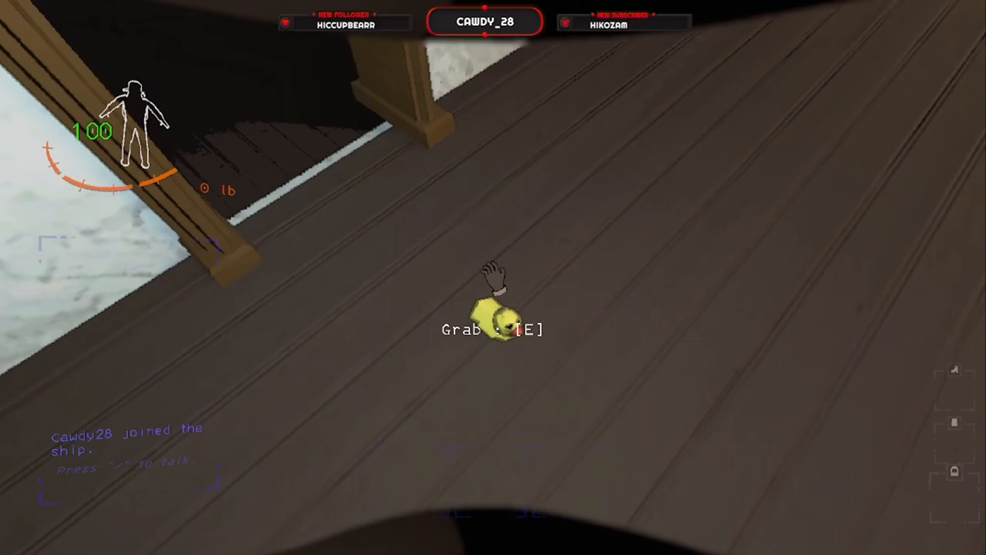
key("e")
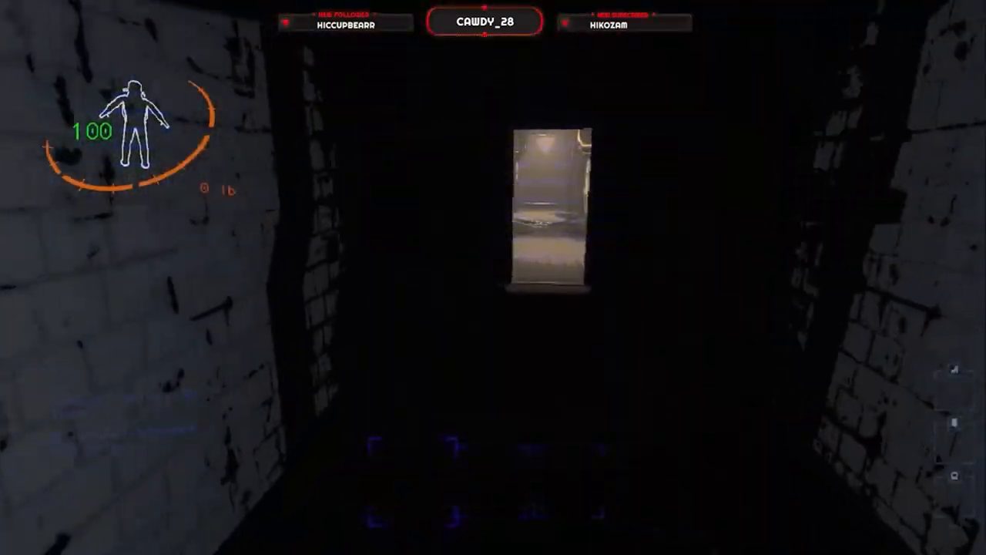
key("w")
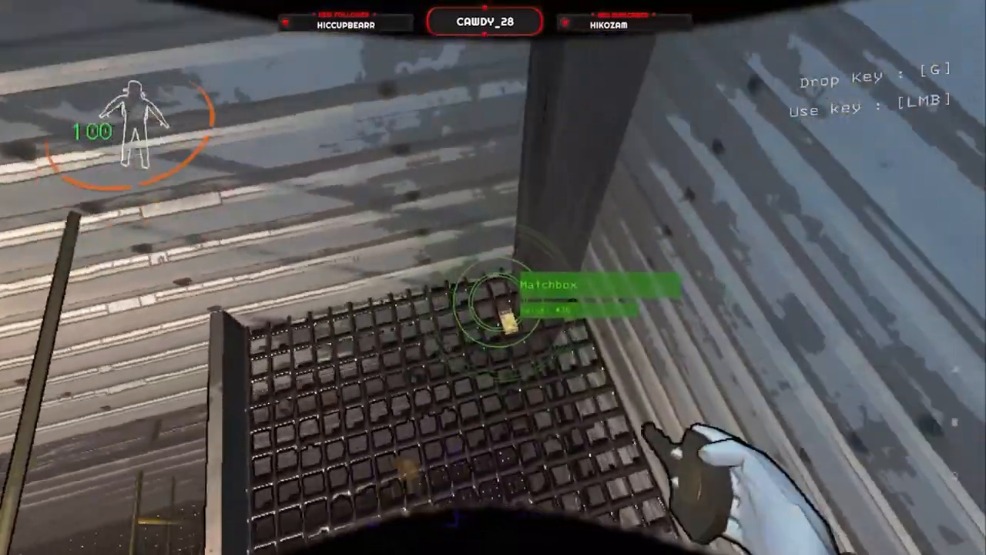
left_click(493, 308)
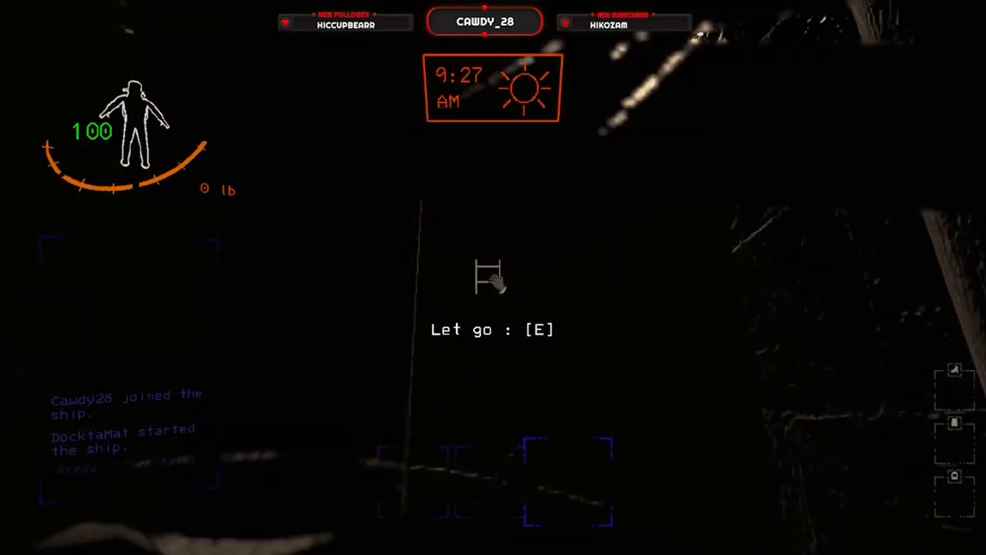
key("e")
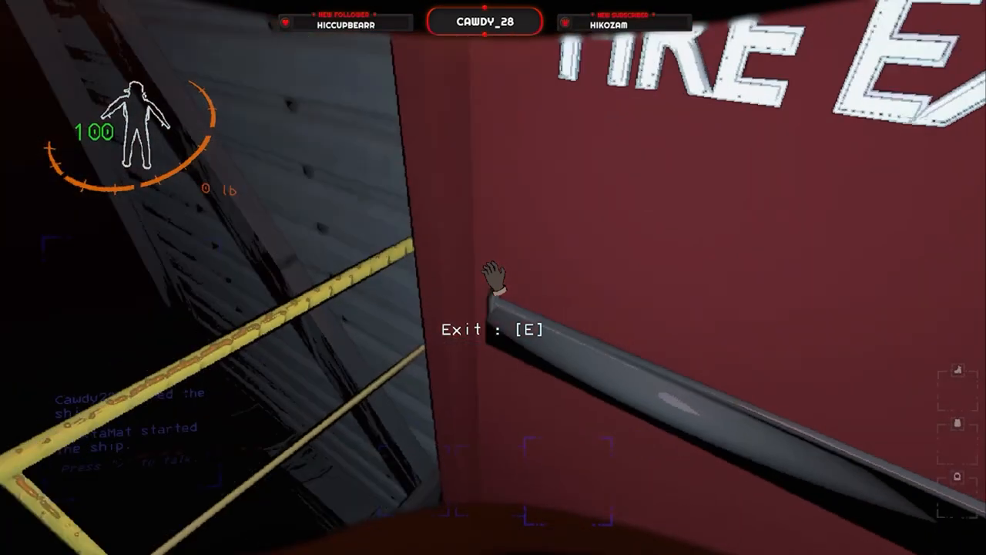
key("e")
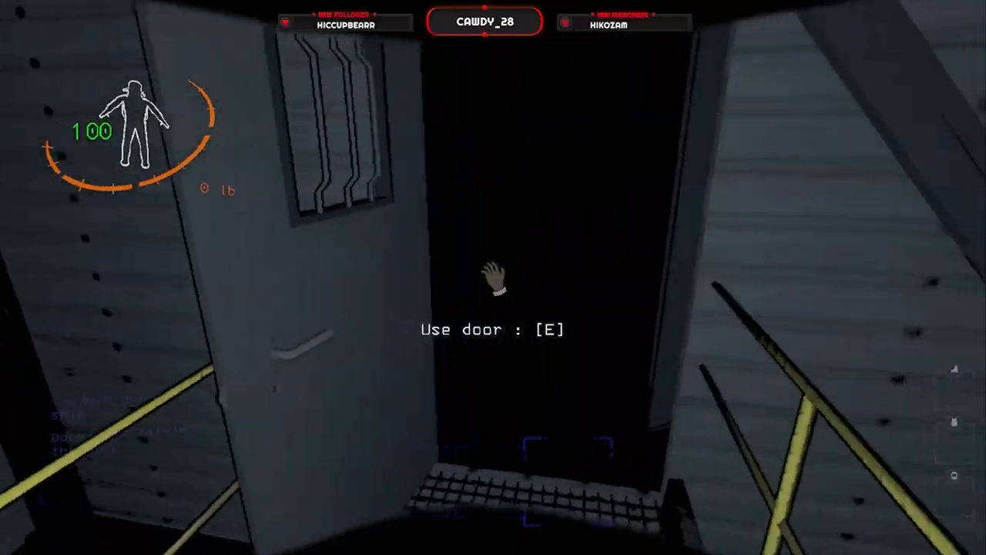
key("e")
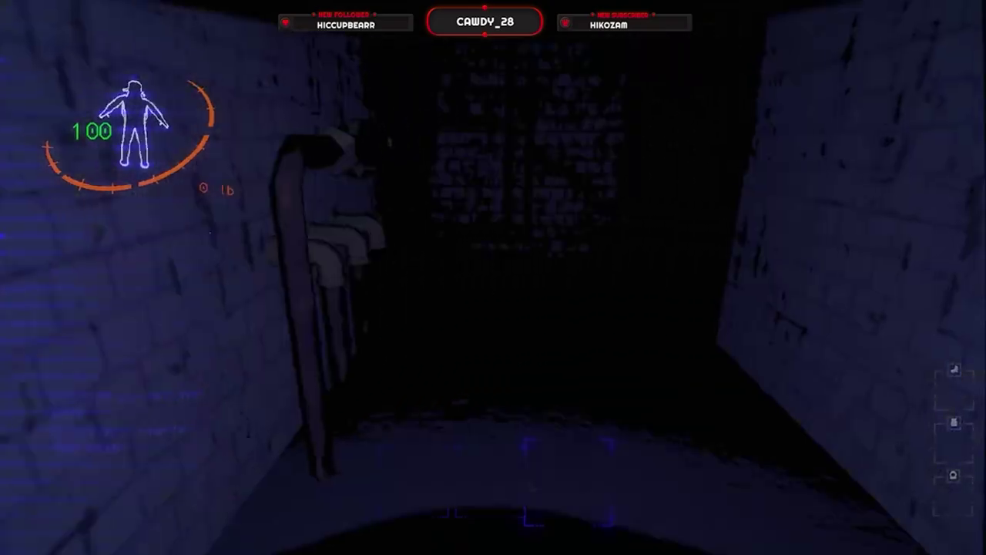
key("w")
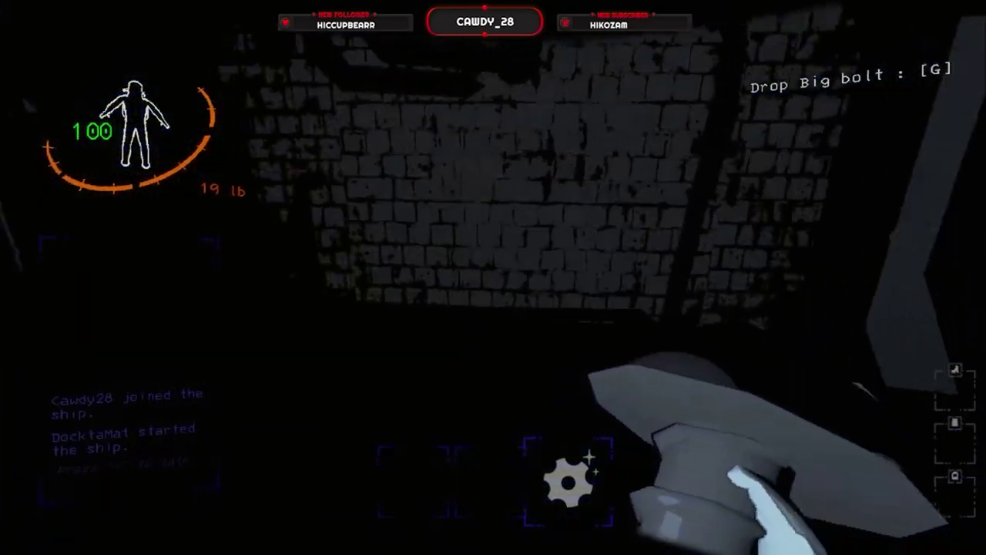
mouse_move(493, 277)
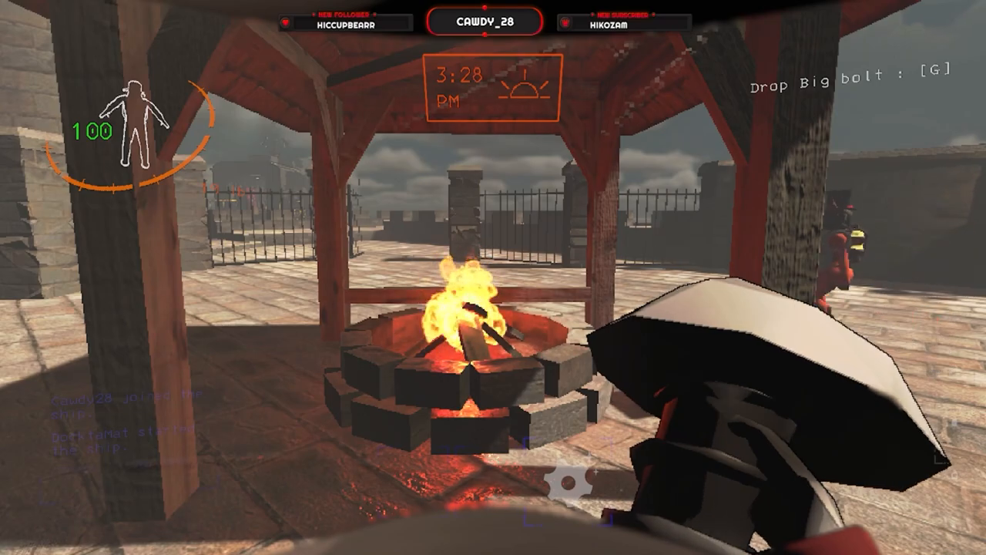
mouse_move(493, 277)
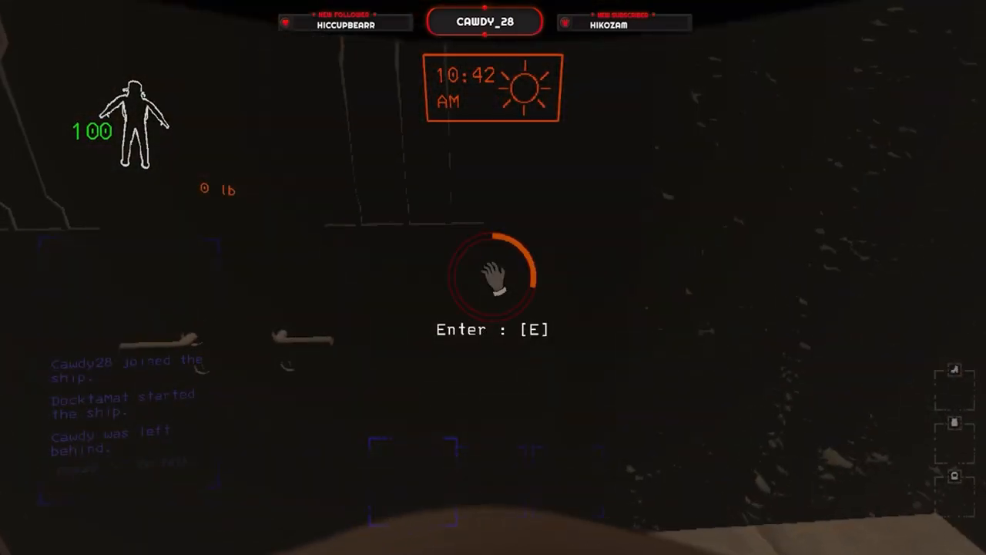
key("e")
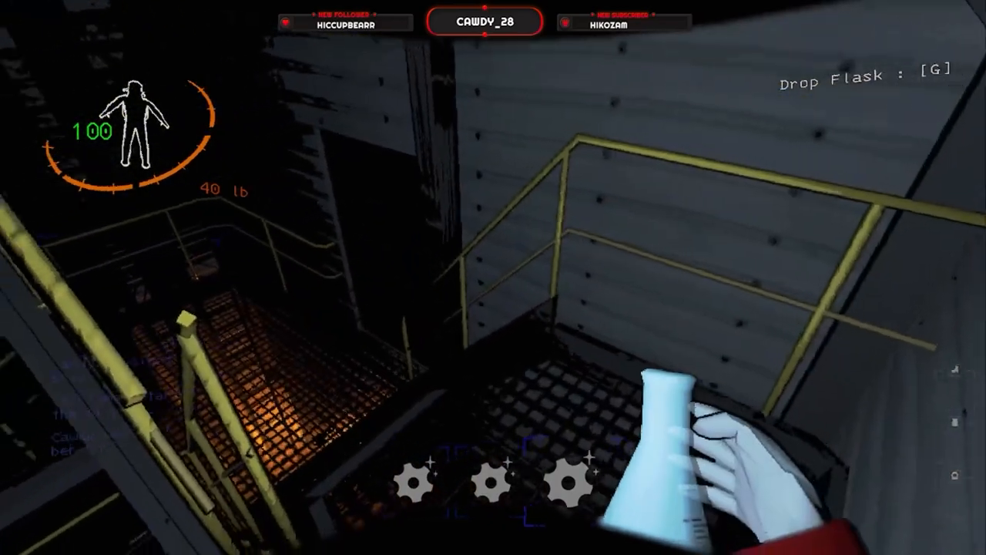
key("g")
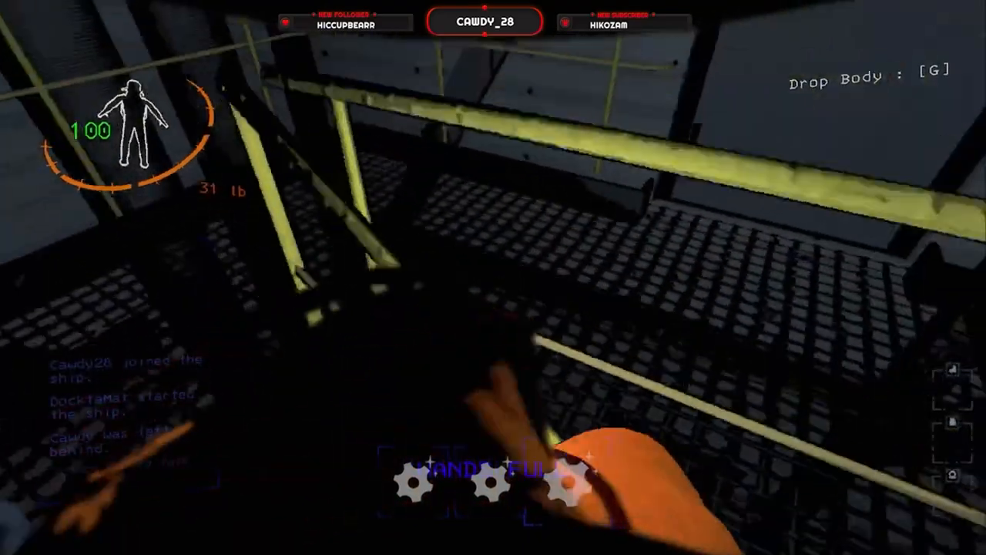
mouse_move(493, 277)
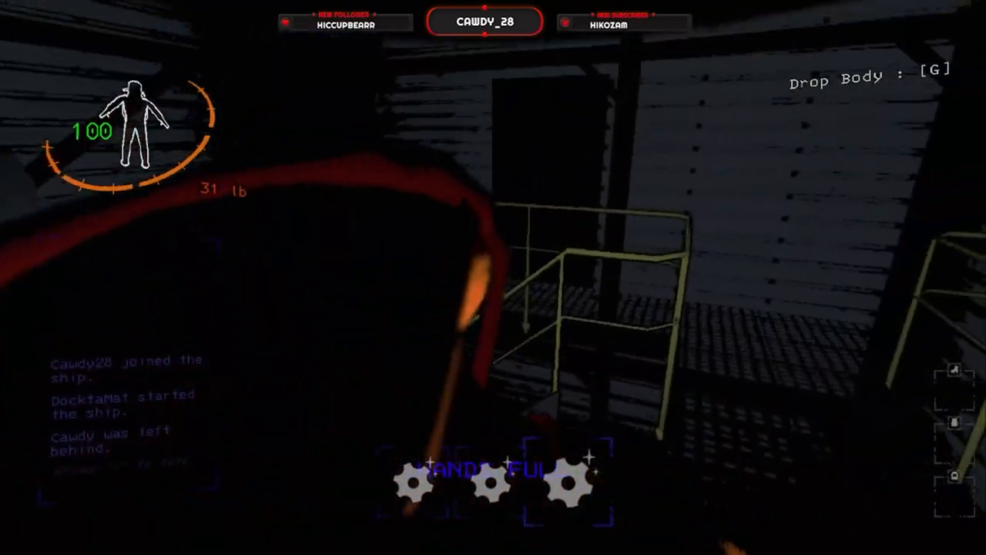
mouse_move(493, 278)
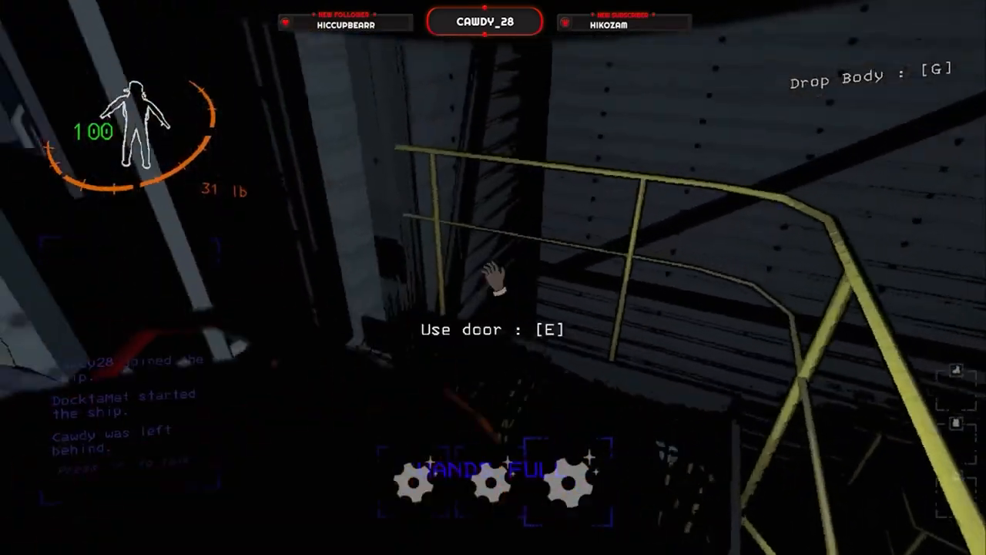